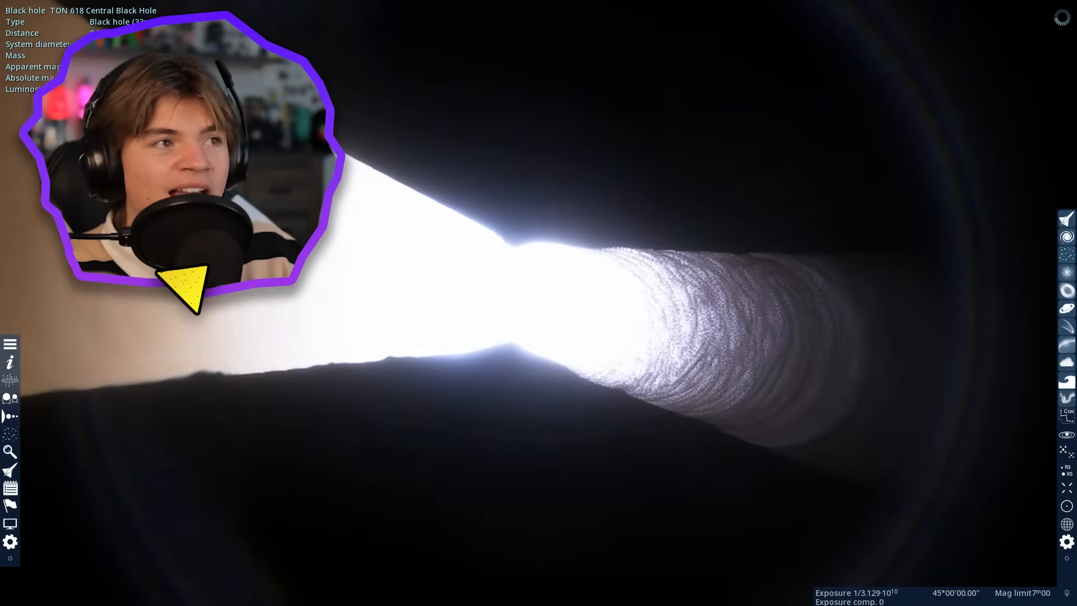
Show orbit paths around TON 618's central black hole and lower exposure to dim its jet
key(o)
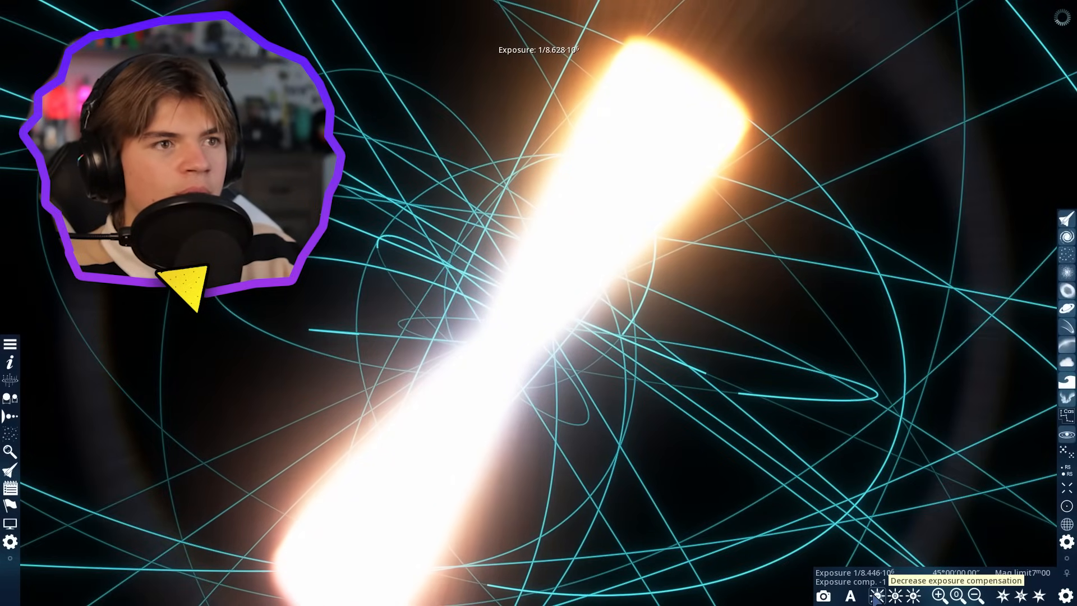
click(906, 596)
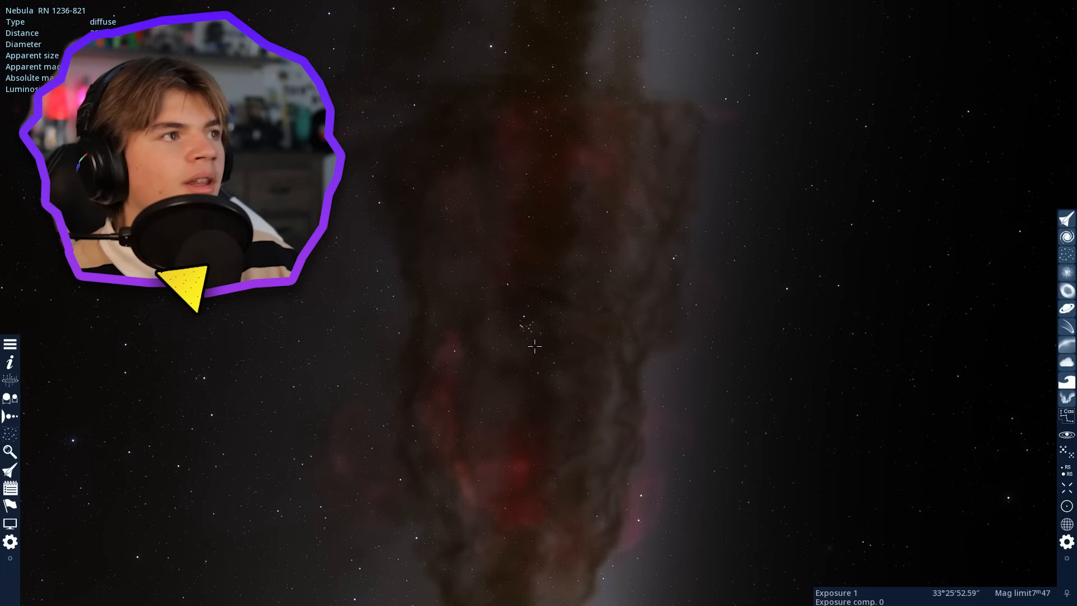
Open nebula RN 1236-821's wiki entry and view star system RSC 1236-341's planets
click(11, 363)
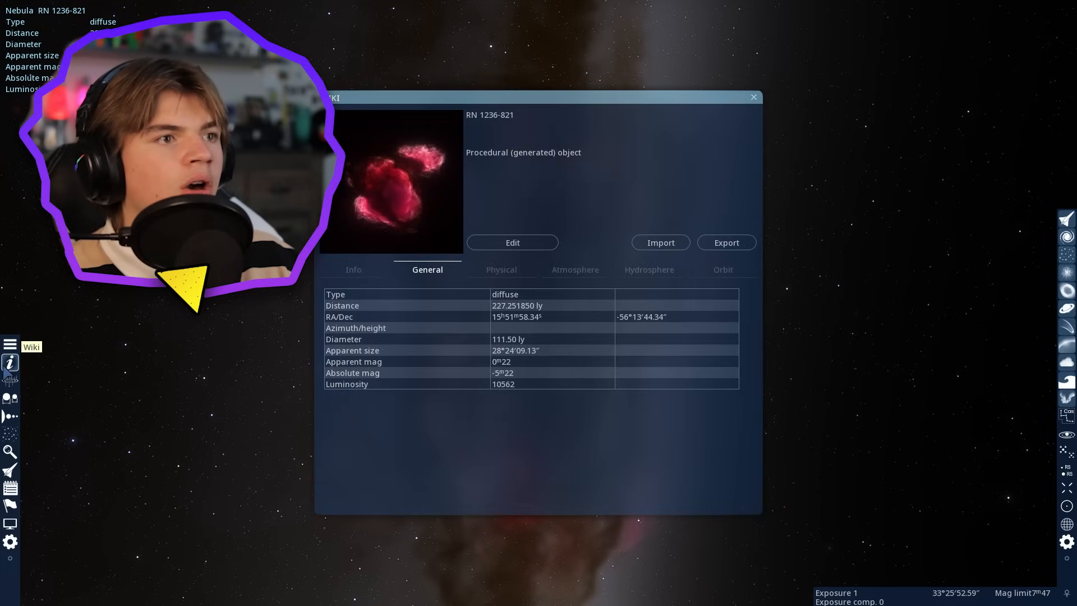
click(753, 97)
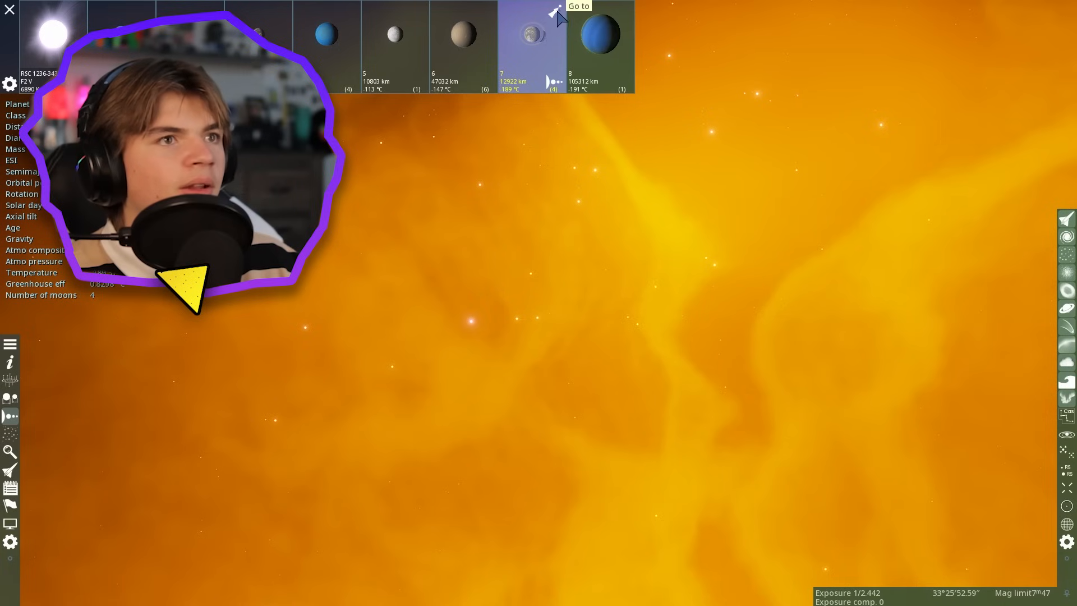
Fly to planet 7 of the star system inside the orange nebula
click(577, 6)
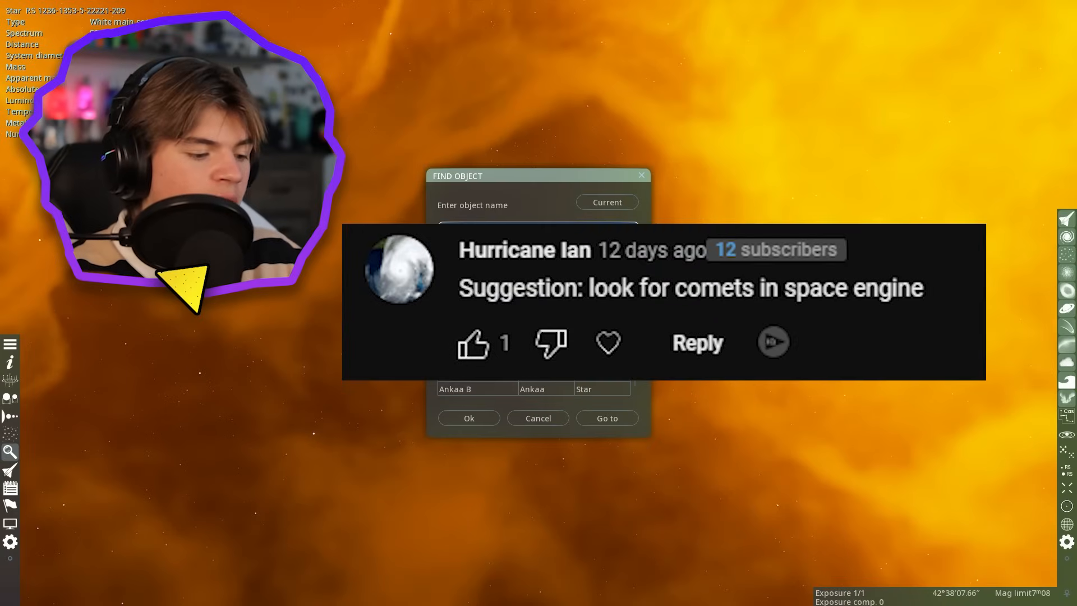
Search for 'halye' and fly to Halley's Comet
text(halye)
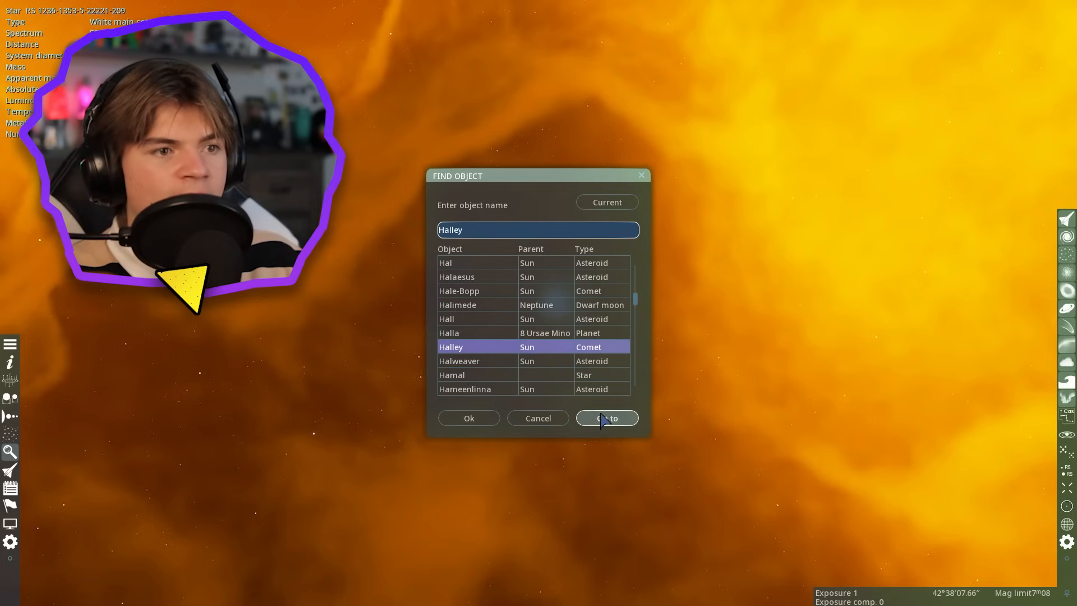
click(607, 418)
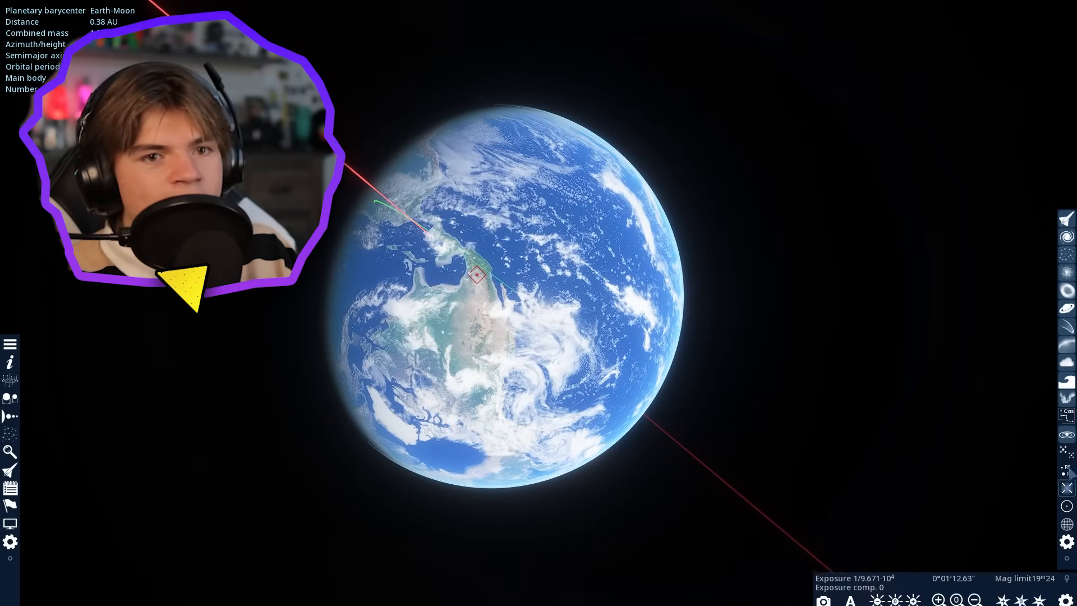
Zoom in on Earth to view the planet up close
scroll(down, 3)
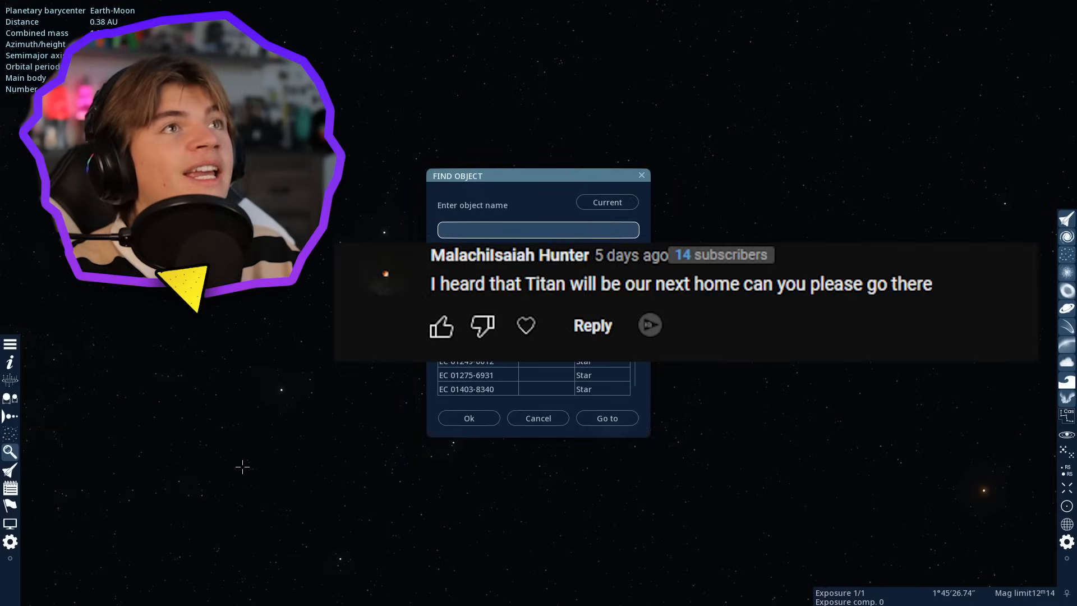
Search 'tita' and fly to Saturn's moon Titan, zooming in on arrival
text(tita)
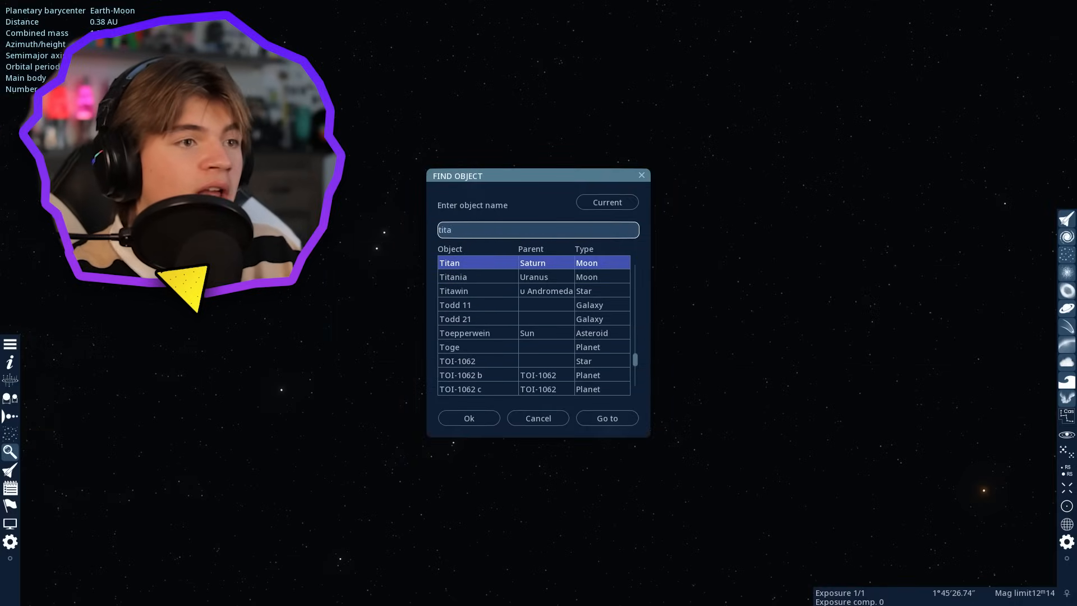
click(606, 417)
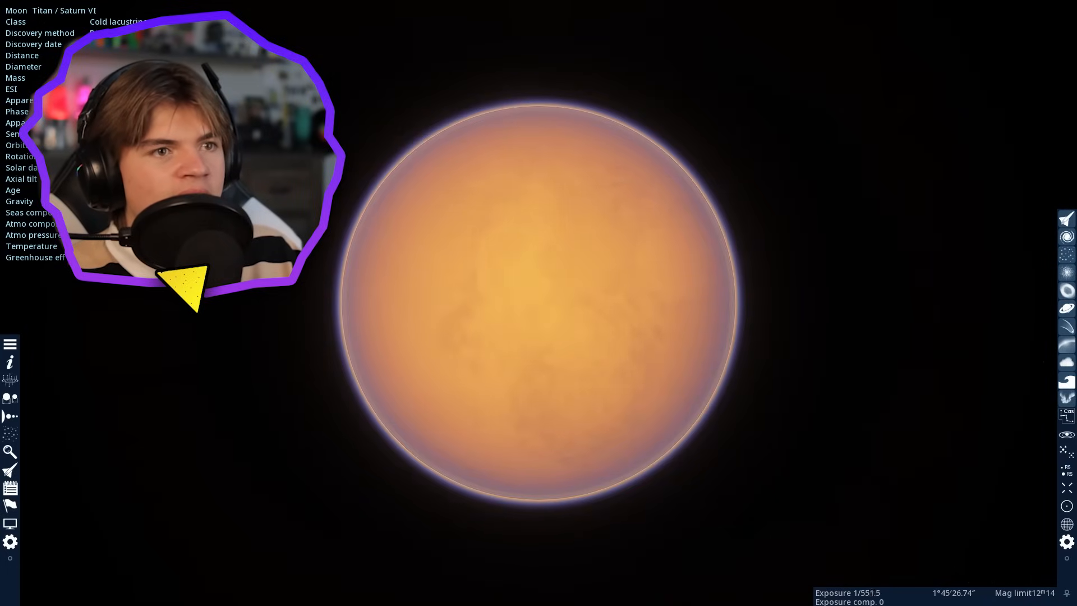
scroll(down, 3)
text(Earth)
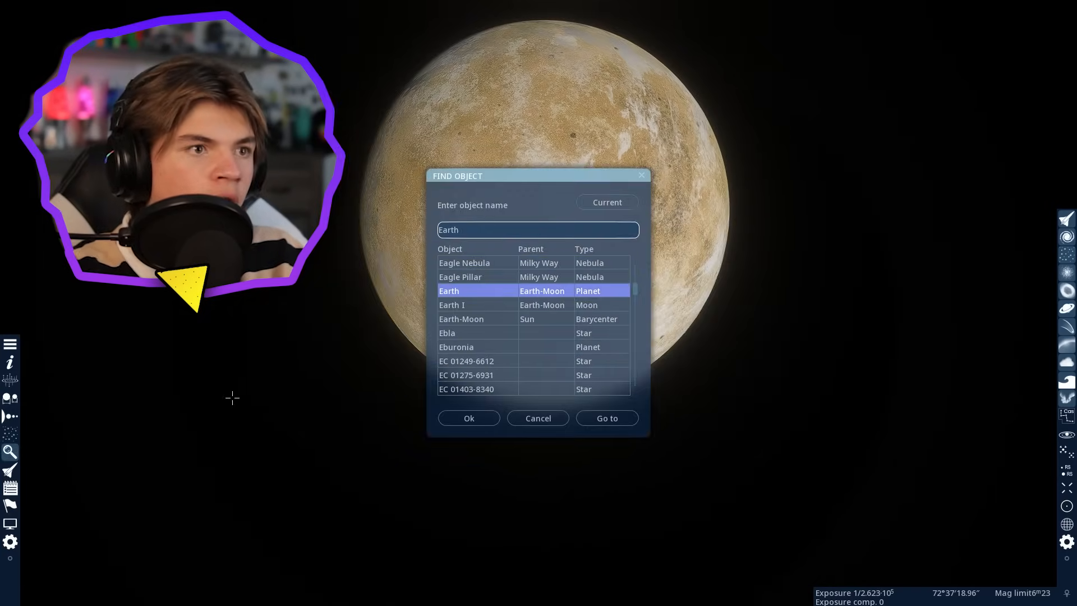
Fly to Earth and reopen the object search with Earth listed
click(606, 417)
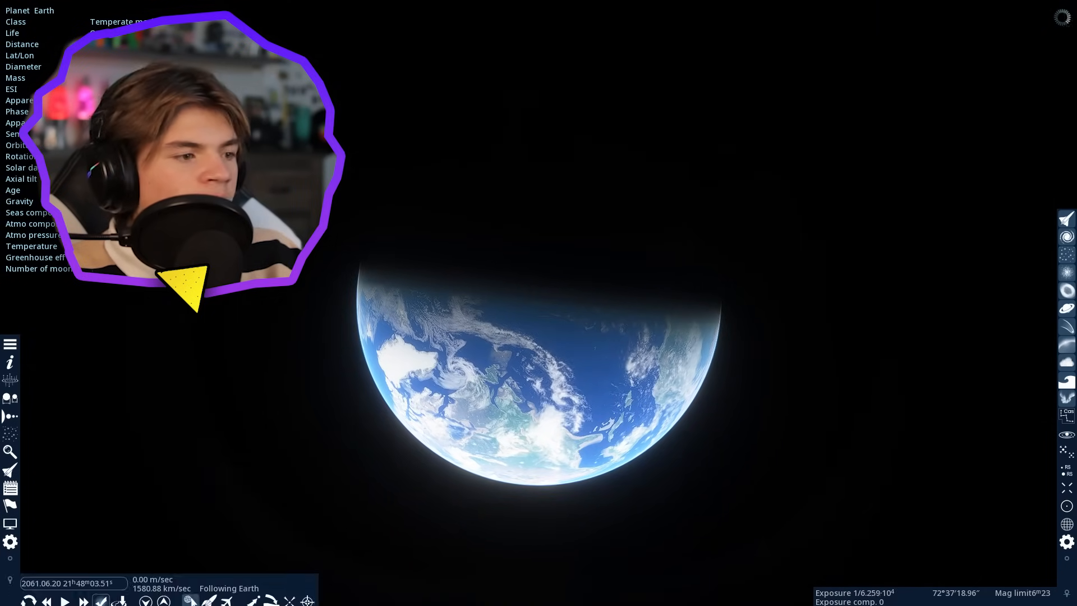
click(66, 596)
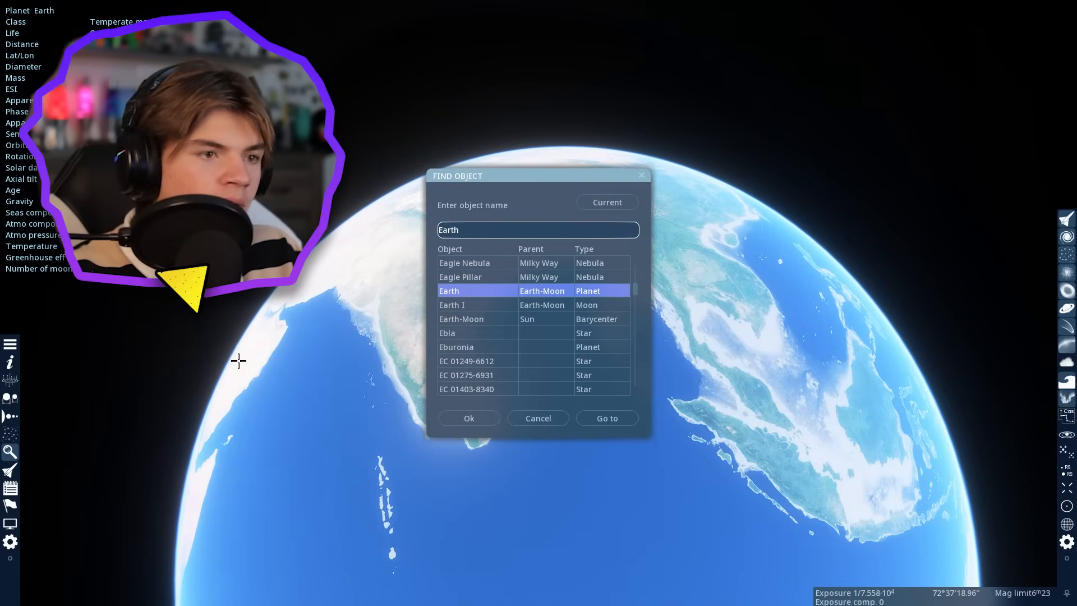
Search for 'Black Widow' and fly to neutron star PSR B1957+20
click(538, 229)
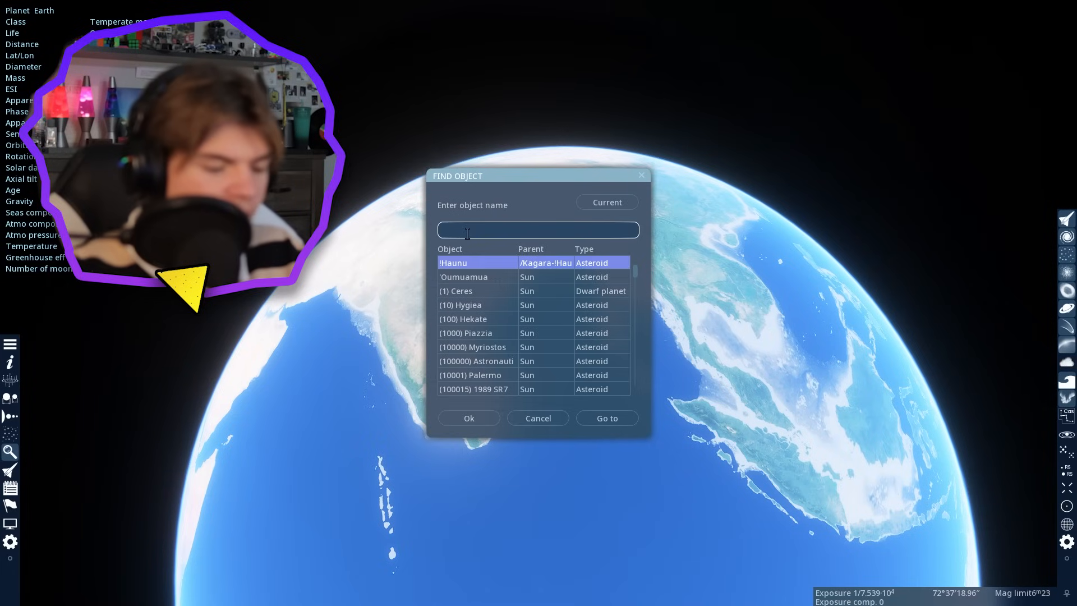
text(Black Widow)
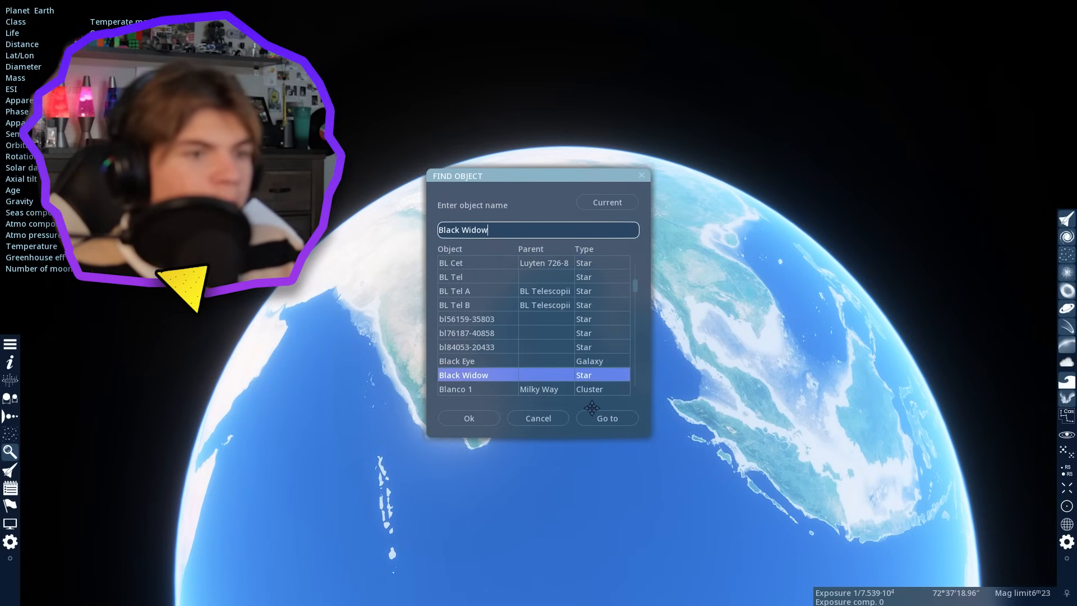
click(606, 417)
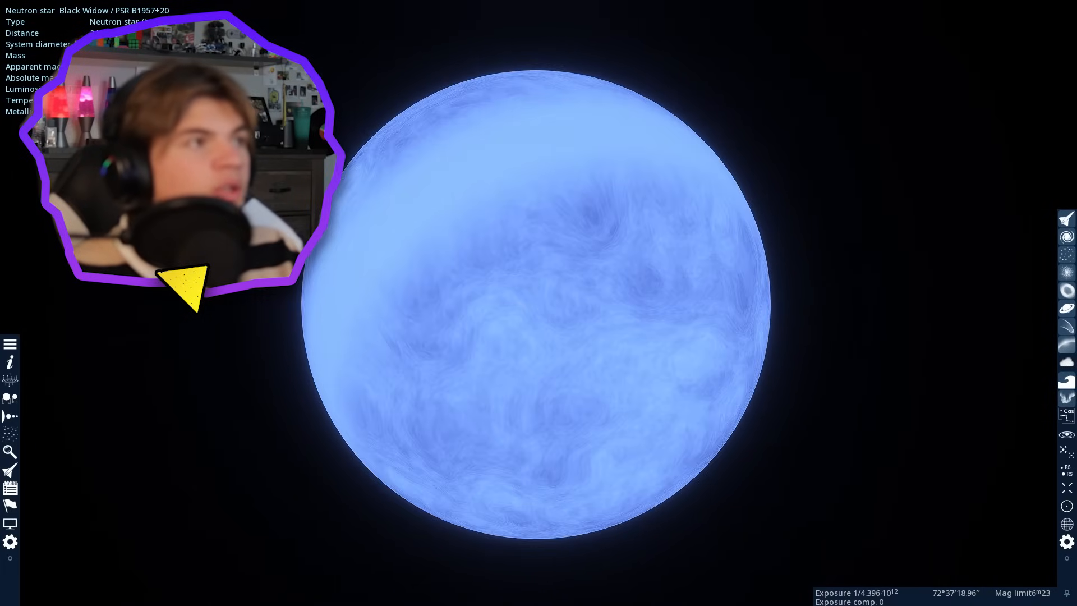
mouse_move(10, 417)
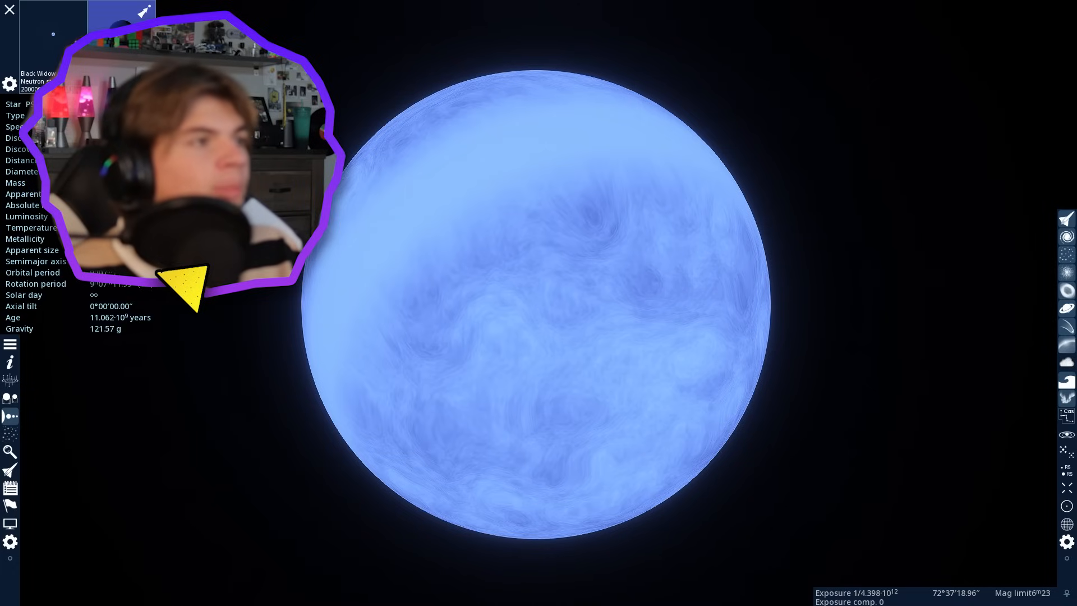
mouse_move(143, 11)
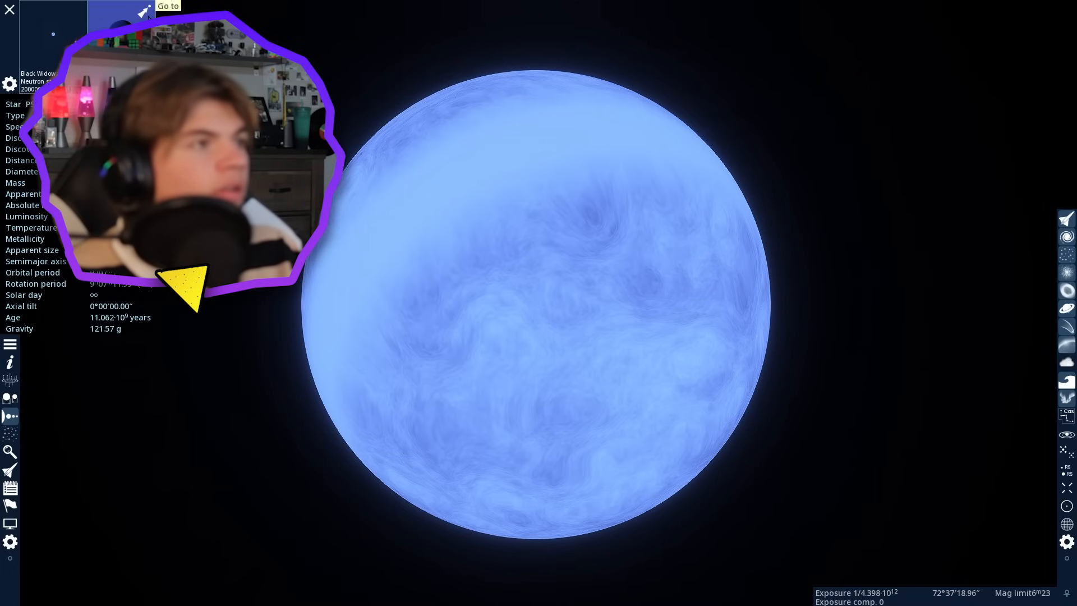
click(144, 9)
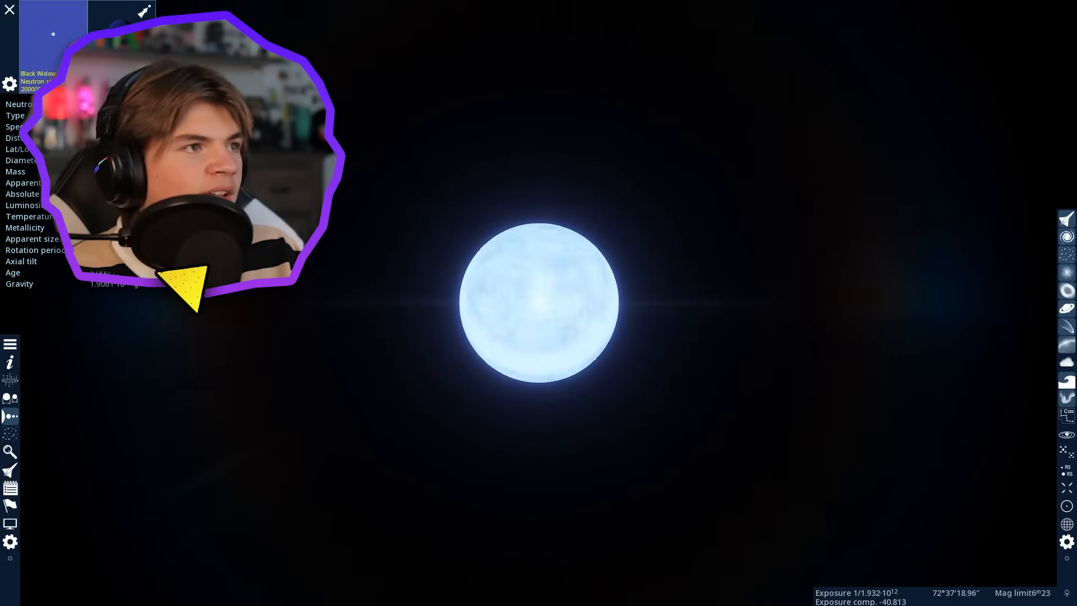
Open the object search to look up Stephenson 2-18
key(o)
text(stephenson 2-18)
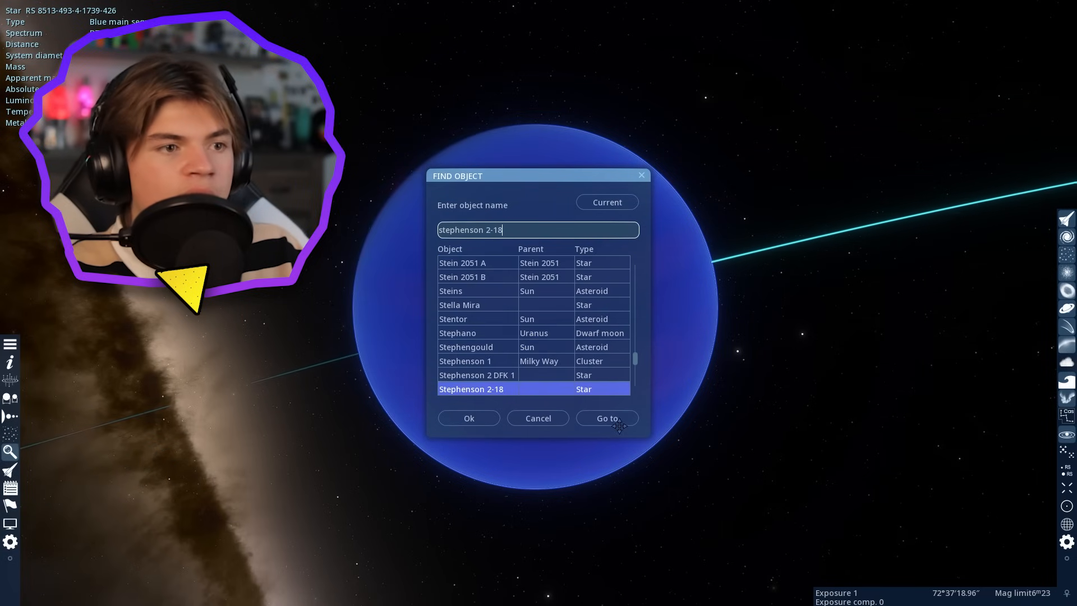
click(607, 418)
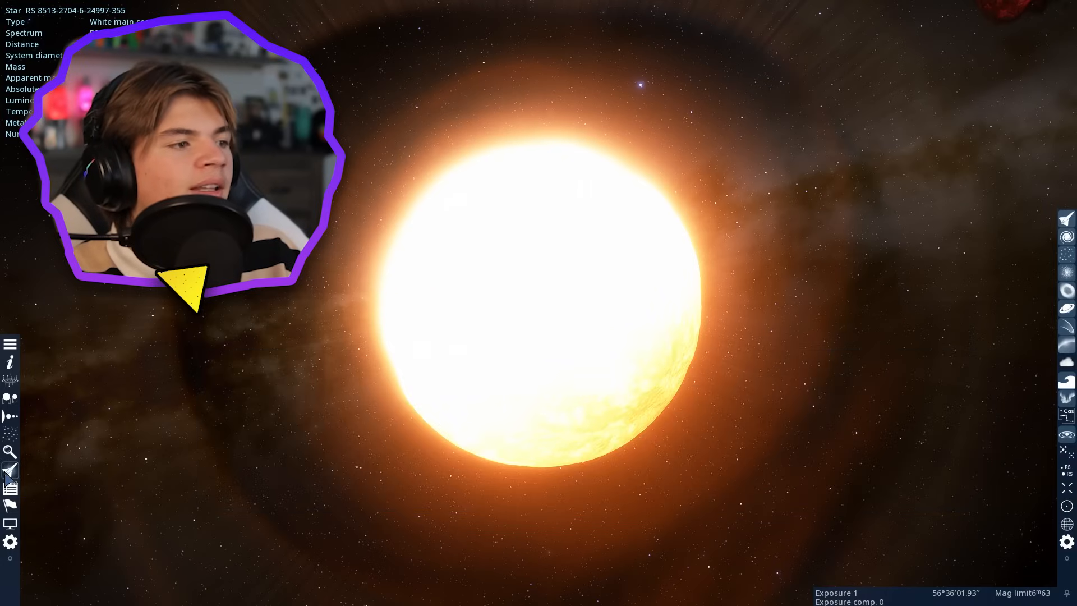
Search for 'TOI-1452', select TOI-1452 b from the results and travel to it
click(10, 452)
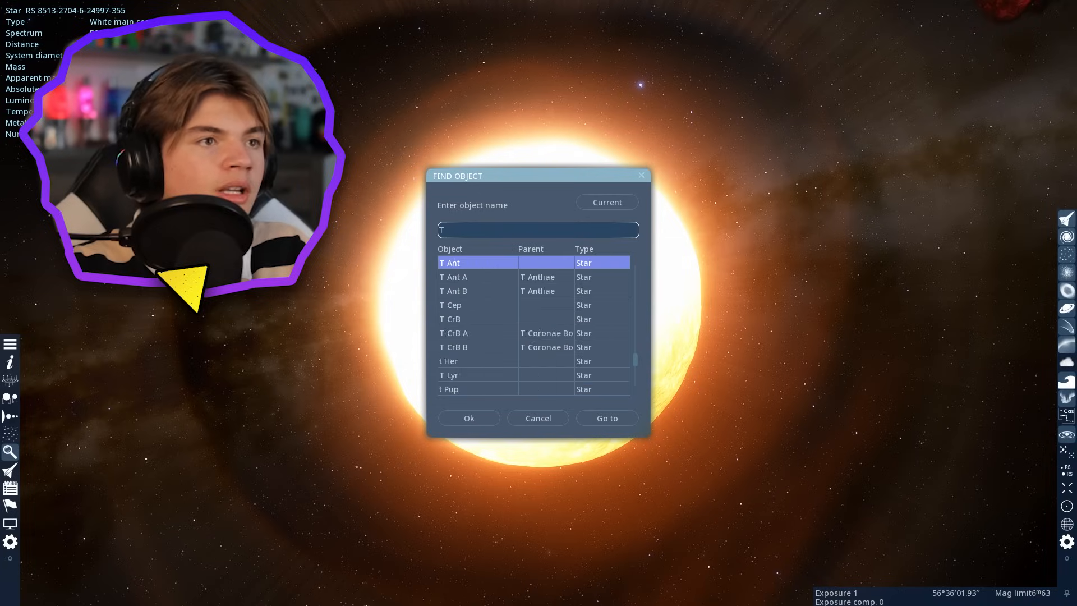
text(TOI-14)
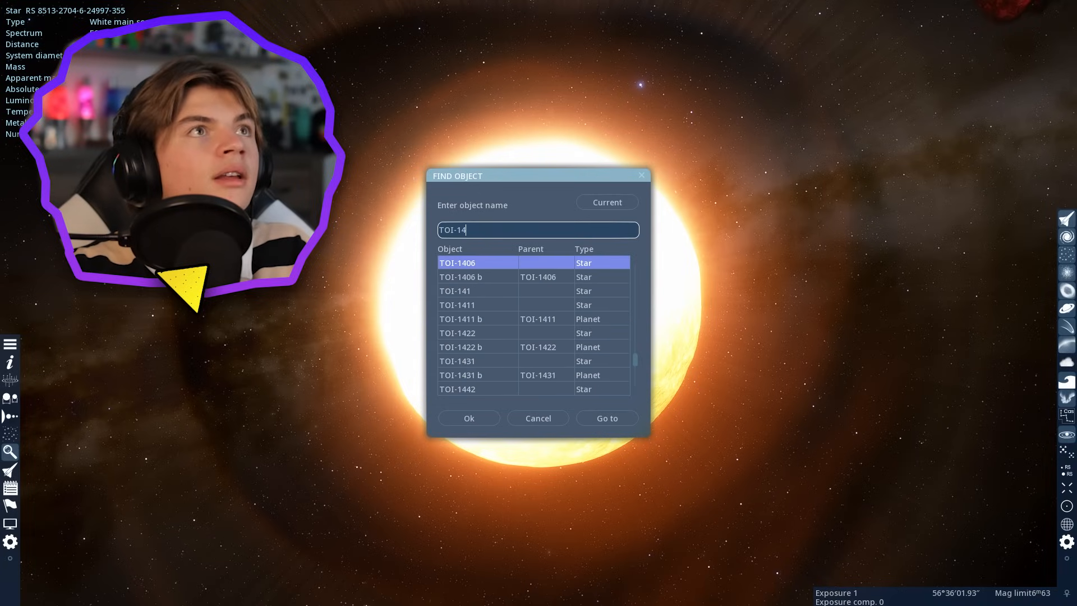
text(5)
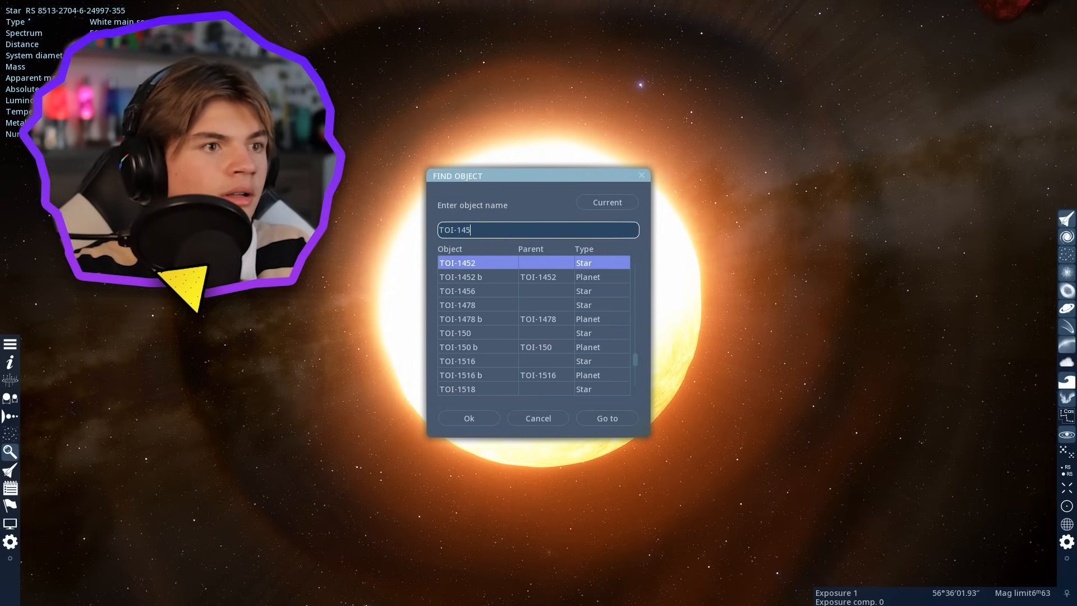
text(2)
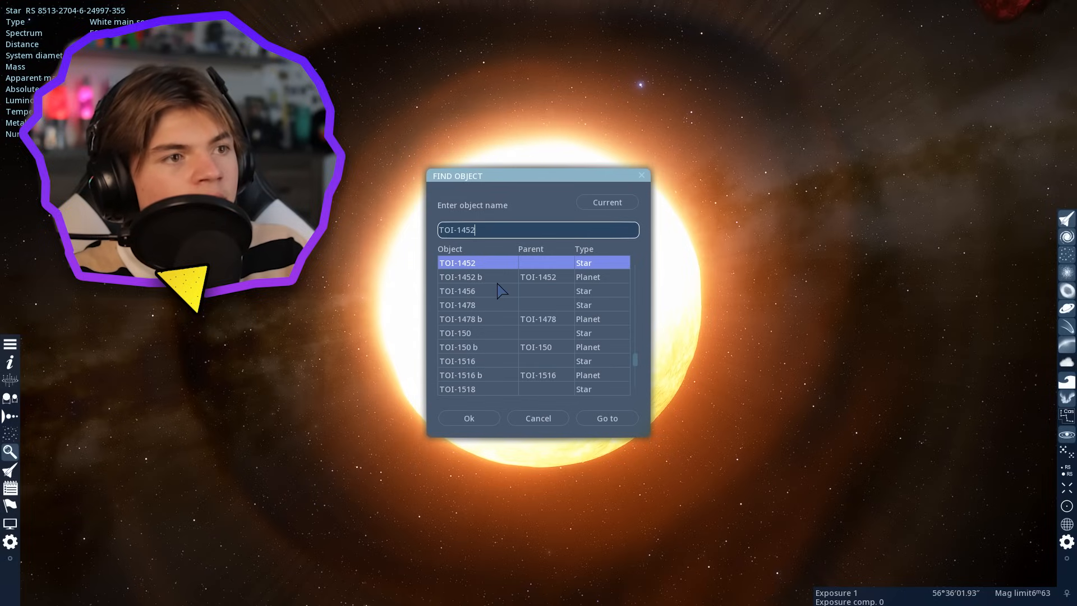
click(607, 417)
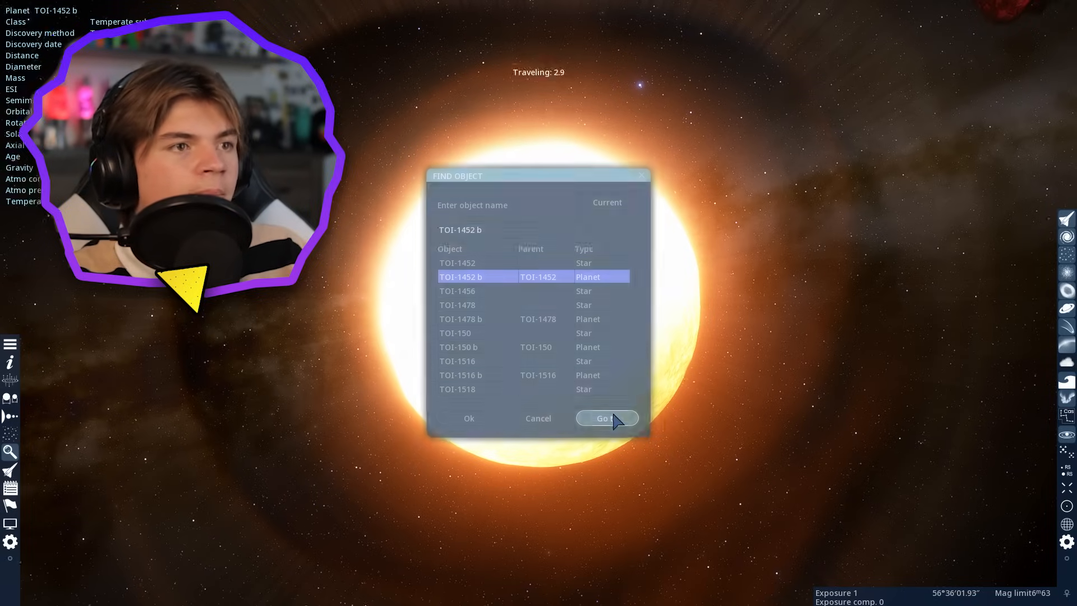
click(606, 419)
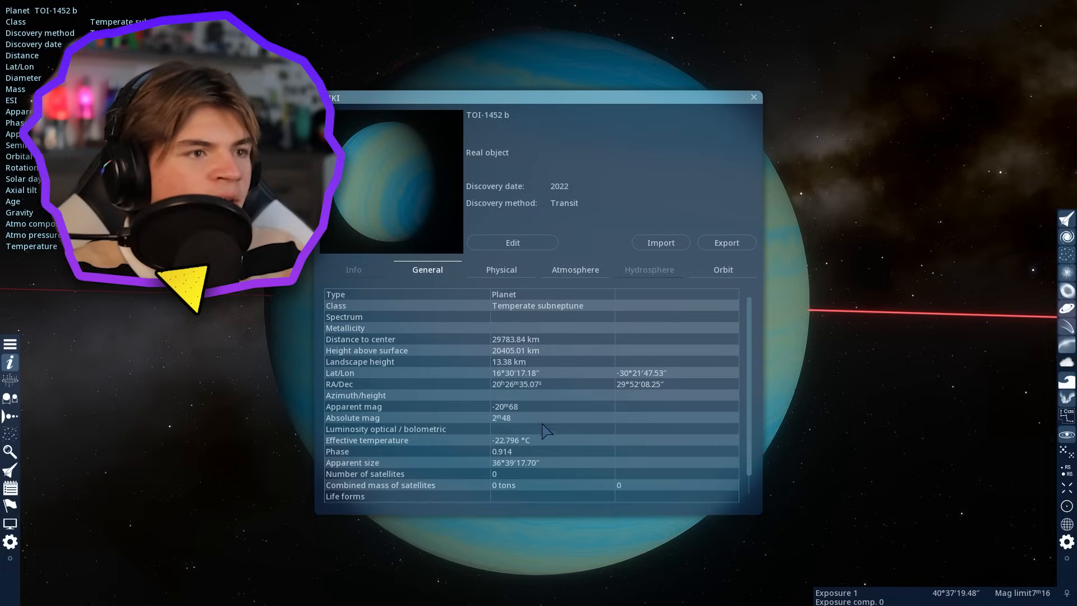
mouse_move(523, 296)
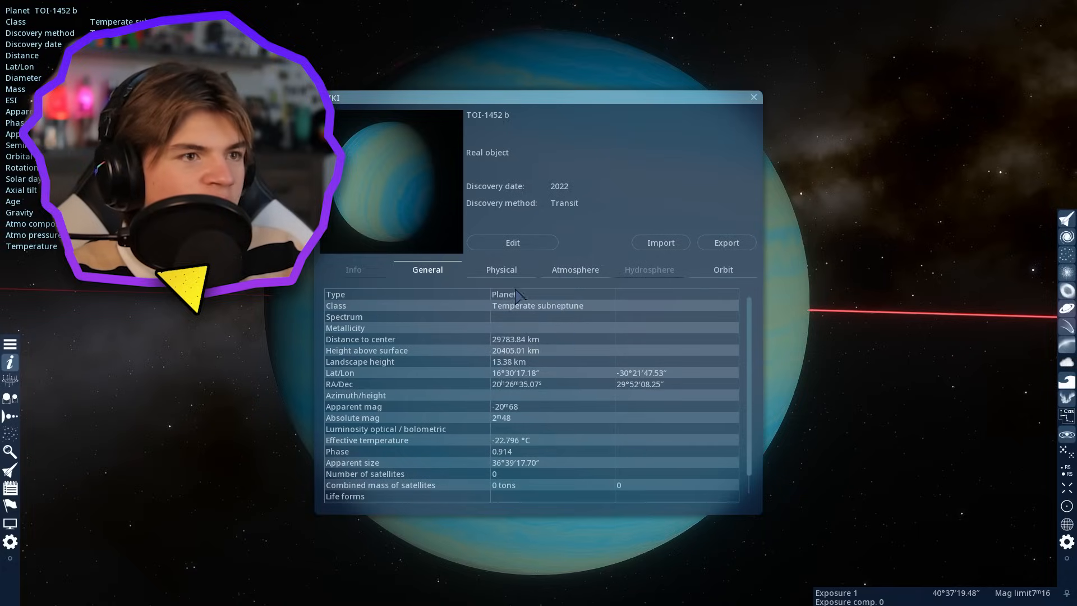
Show TOI-1452 b's orbit data in the wiki: circular 11.062-day orbit, zero eccentricity
click(722, 269)
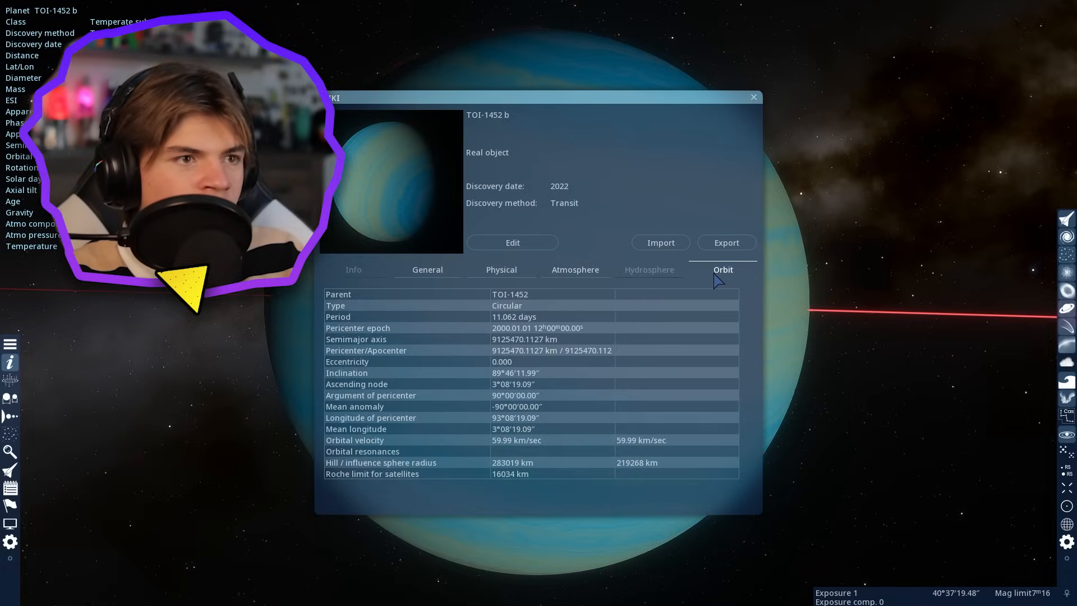
Close the wiki and select TOI-1452 b to display its orbit ring around red dwarf TOI-1452
click(753, 97)
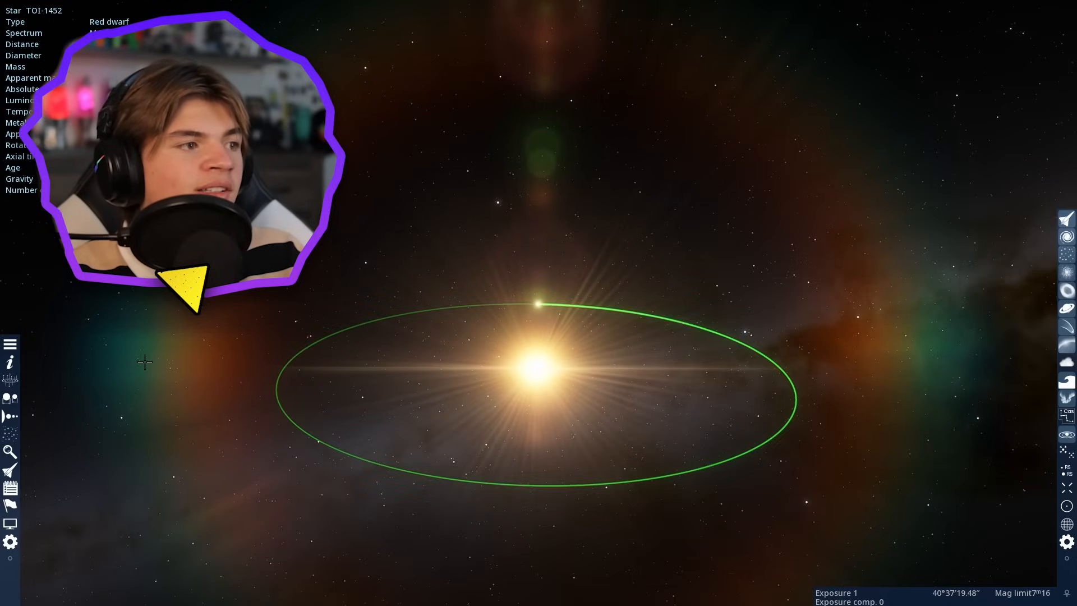
click(538, 302)
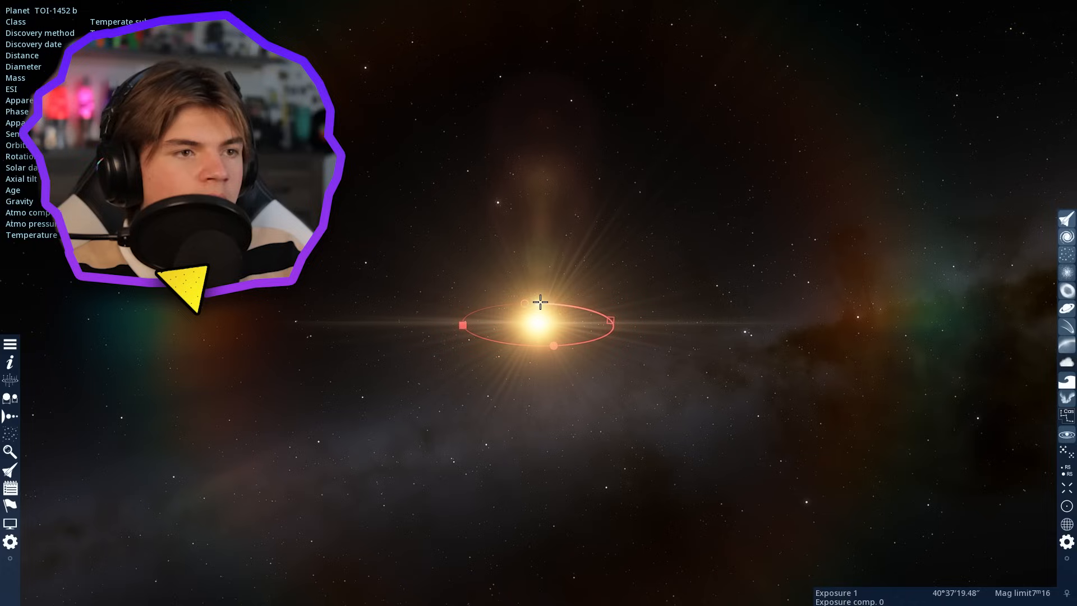